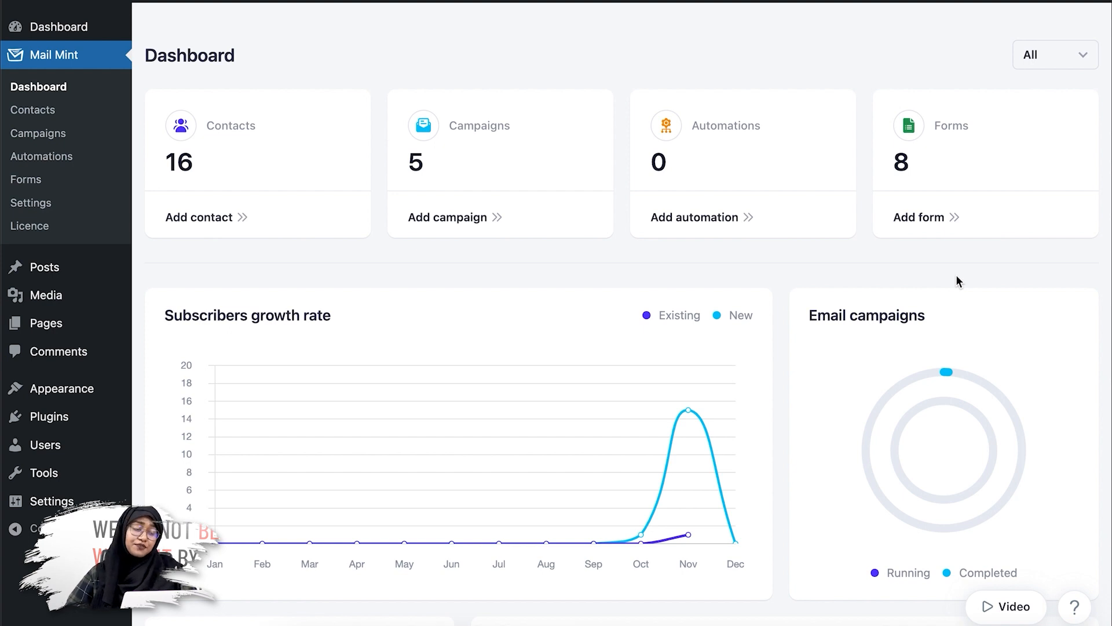
{"action": "mouse_move", "coordinate": [467, 269]}
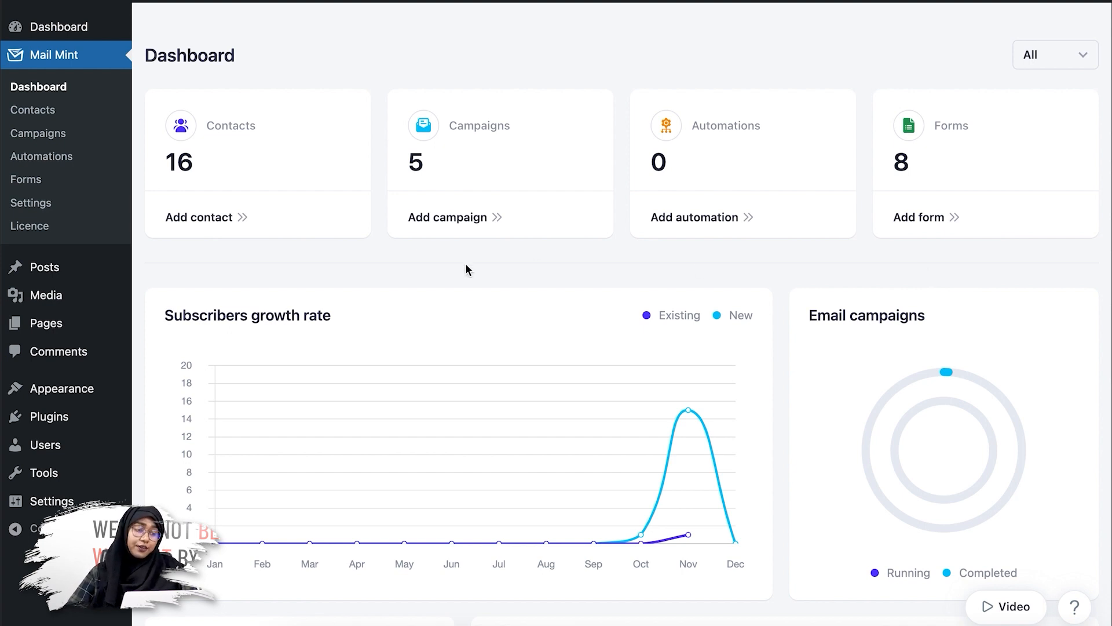
Step: Go to Mail Mint > Settings from the WordPress dashboard sidebar
{"action": "left_click", "coordinate": [32, 203]}
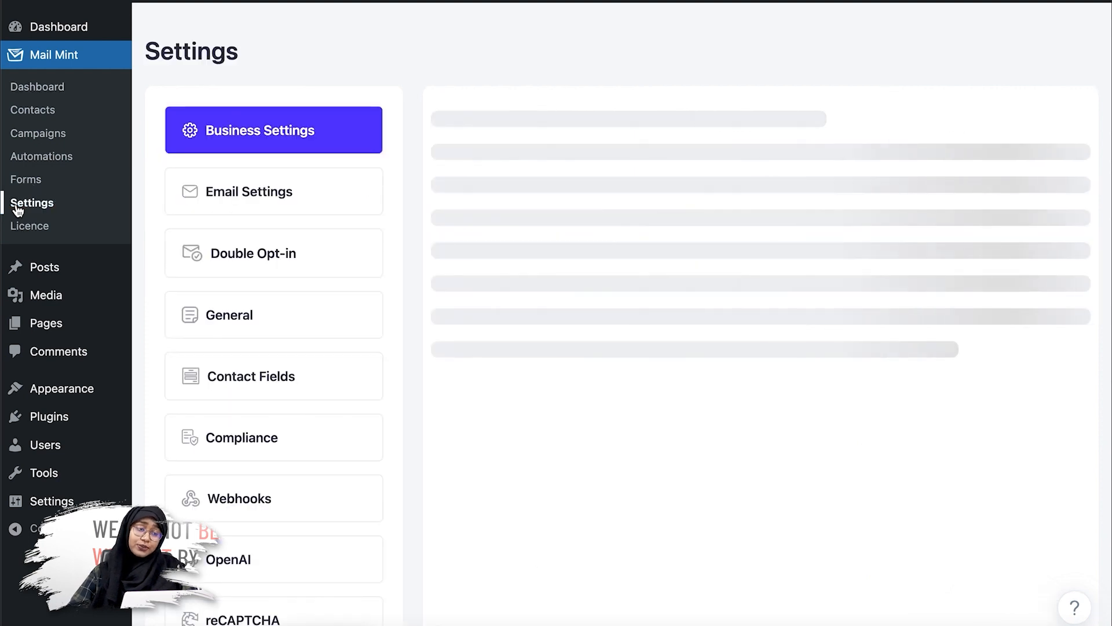
Step: Show the Email Settings section with sender, reply-to and sending frequency fields
{"action": "left_click", "coordinate": [260, 129]}
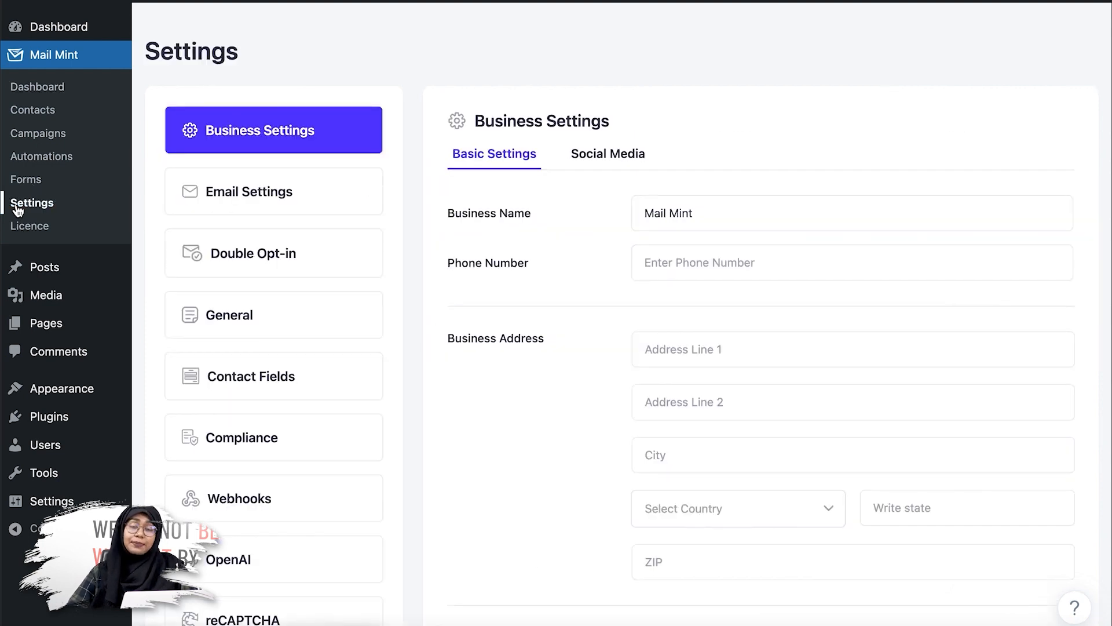
{"action": "left_click", "coordinate": [273, 191]}
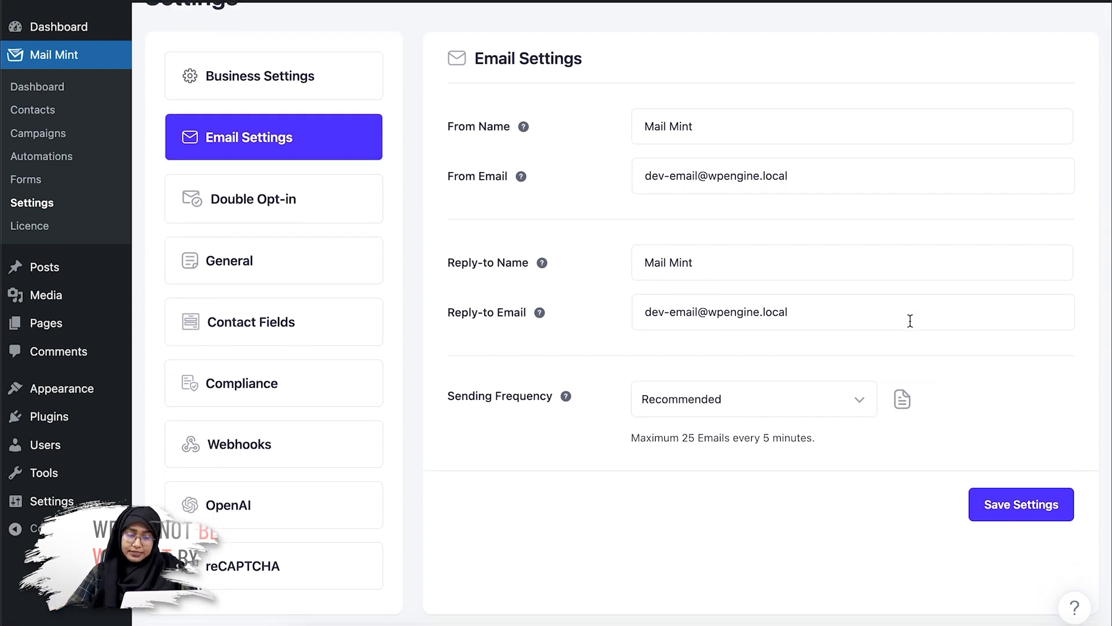
{"action": "scroll", "scroll_direction": "up", "scroll_amount": 3}
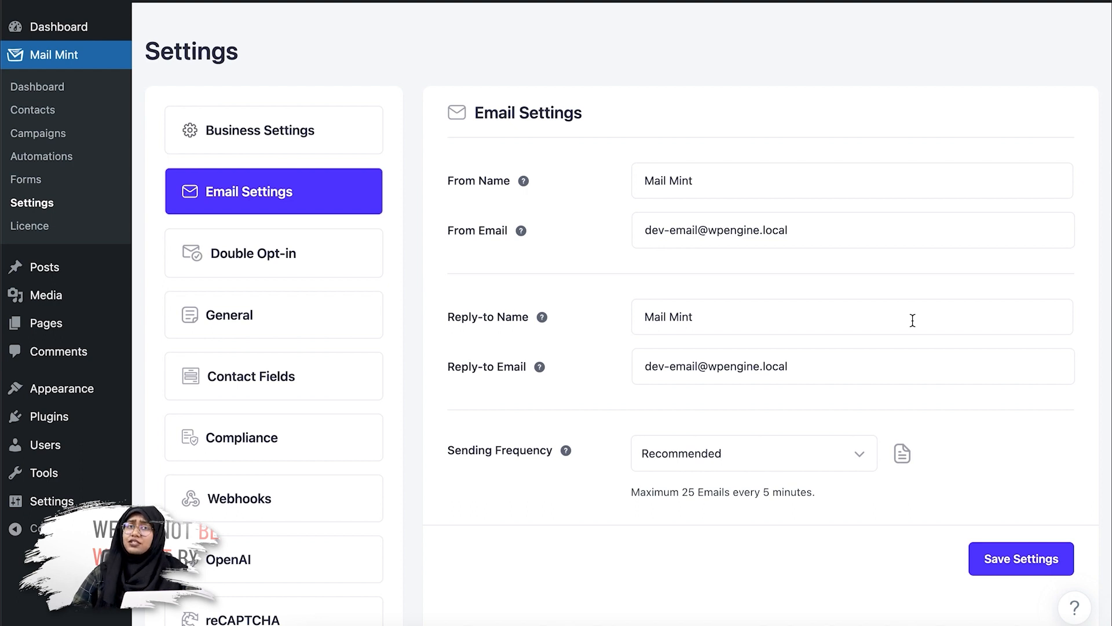
{"action": "mouse_move", "coordinate": [797, 479]}
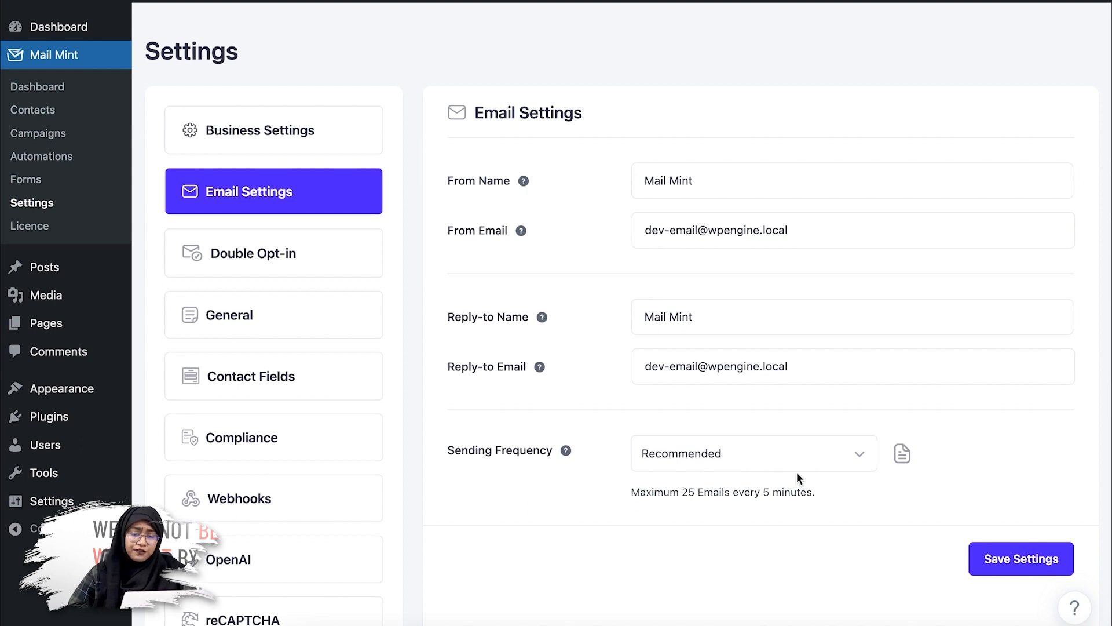
Step: Switch sending frequency to Manual with the GoDaddy preset (5 emails / 30 min, 240 daily)
{"action": "left_click", "coordinate": [752, 453]}
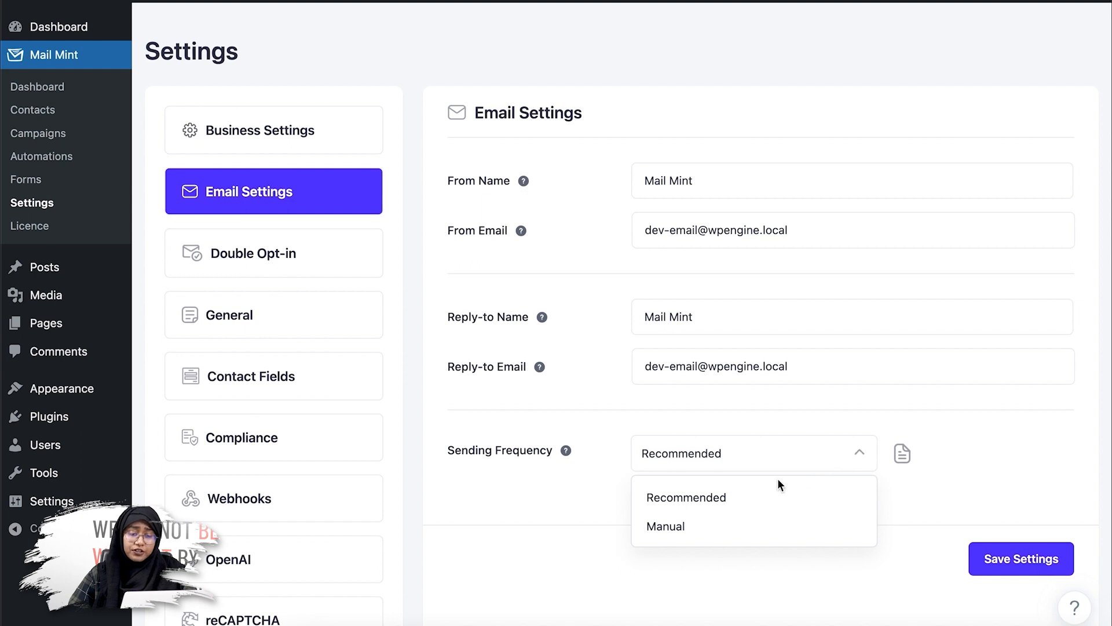
{"action": "left_click", "coordinate": [665, 526]}
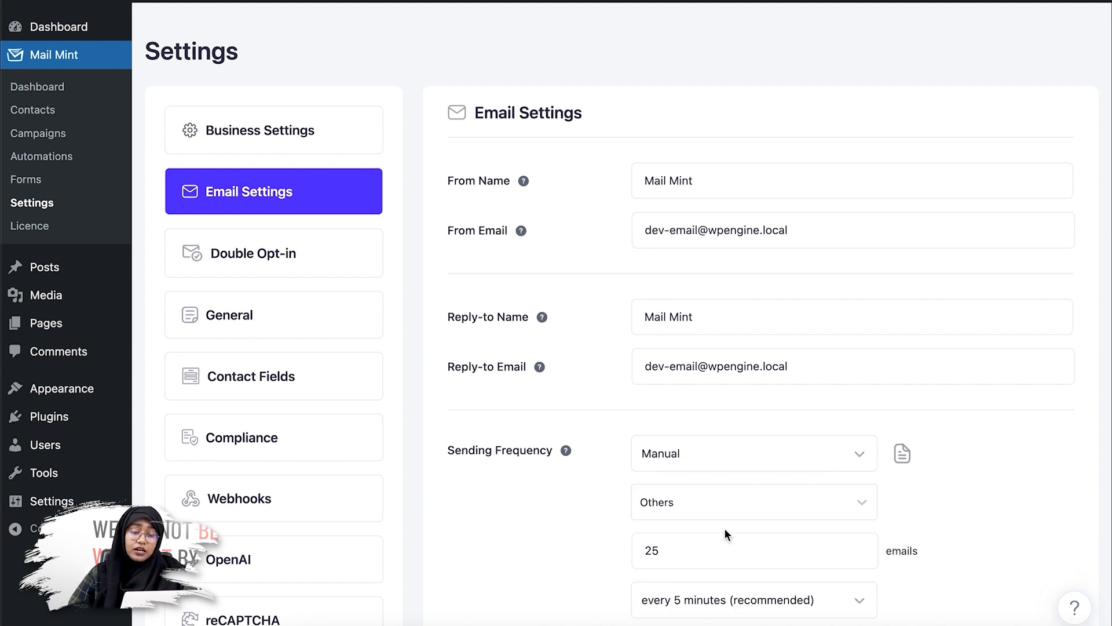
{"action": "scroll", "scroll_direction": "down", "scroll_amount": 3}
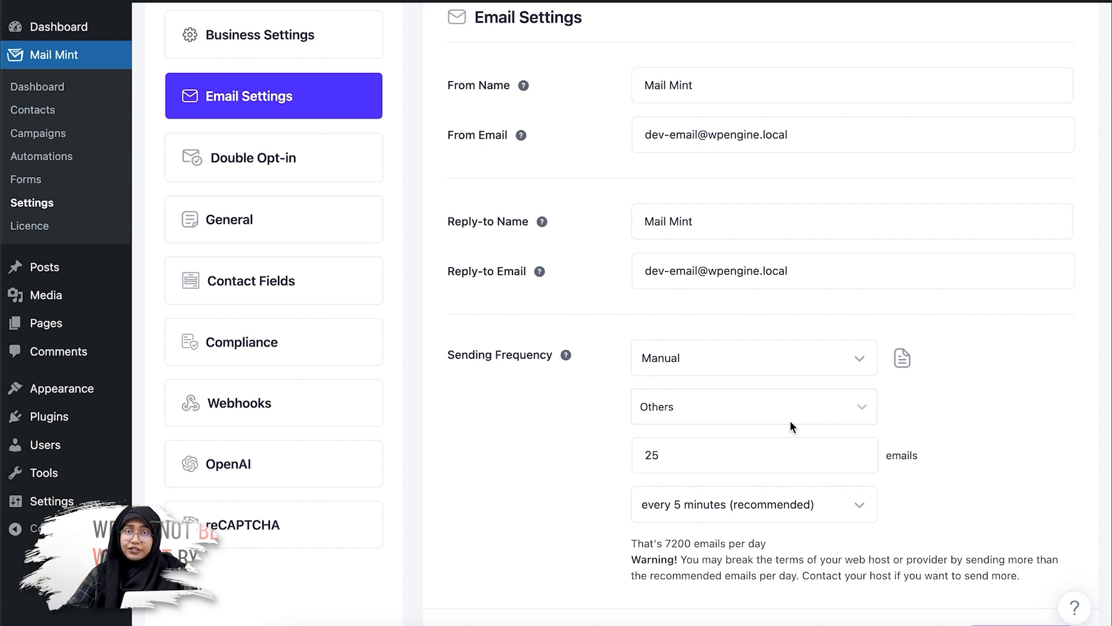
{"action": "left_click", "coordinate": [752, 407]}
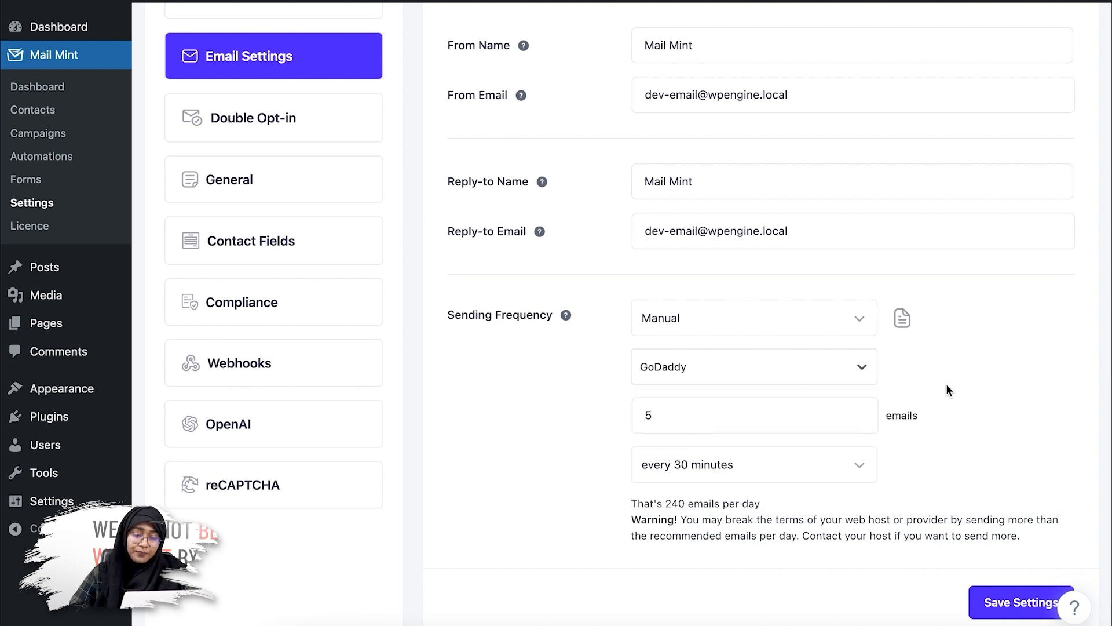
{"action": "mouse_move", "coordinate": [943, 391]}
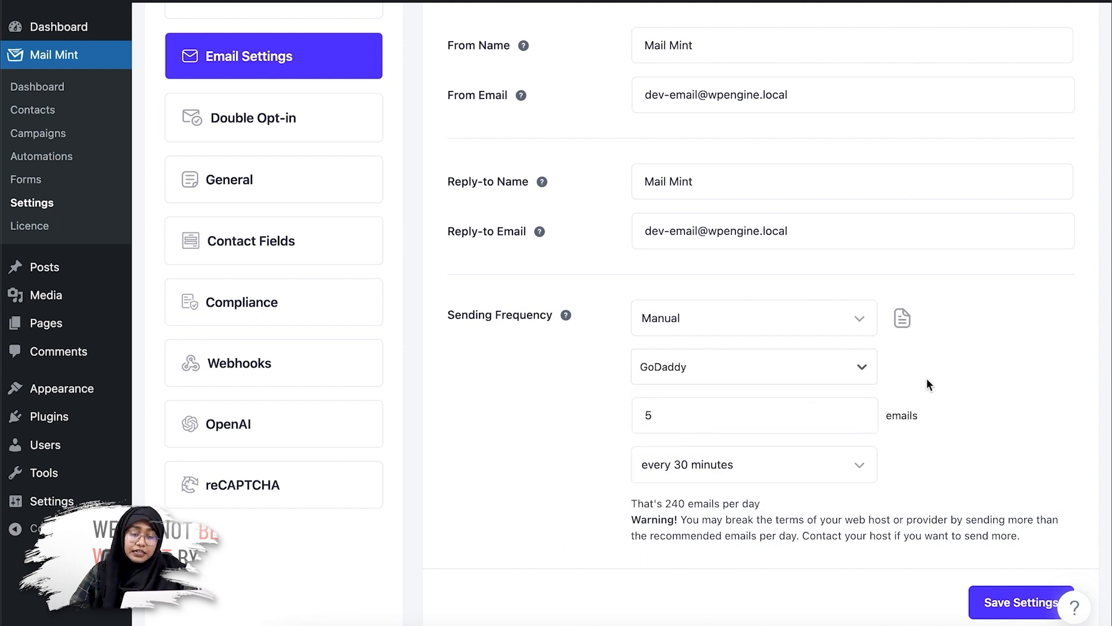
{"action": "mouse_move", "coordinate": [901, 317]}
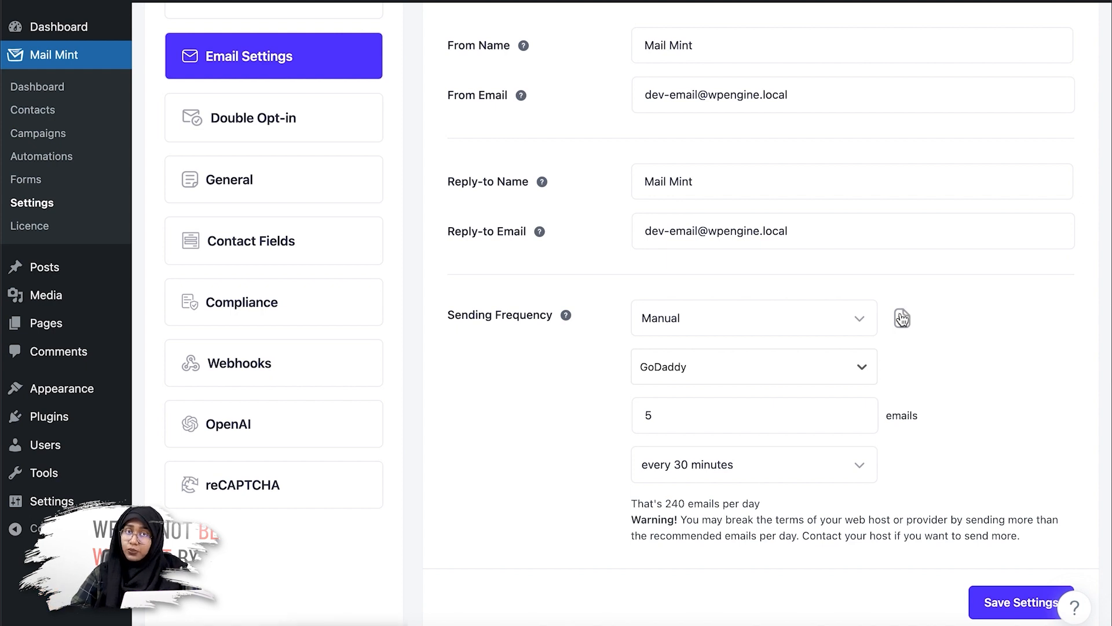
{"action": "right_click", "coordinate": [901, 317]}
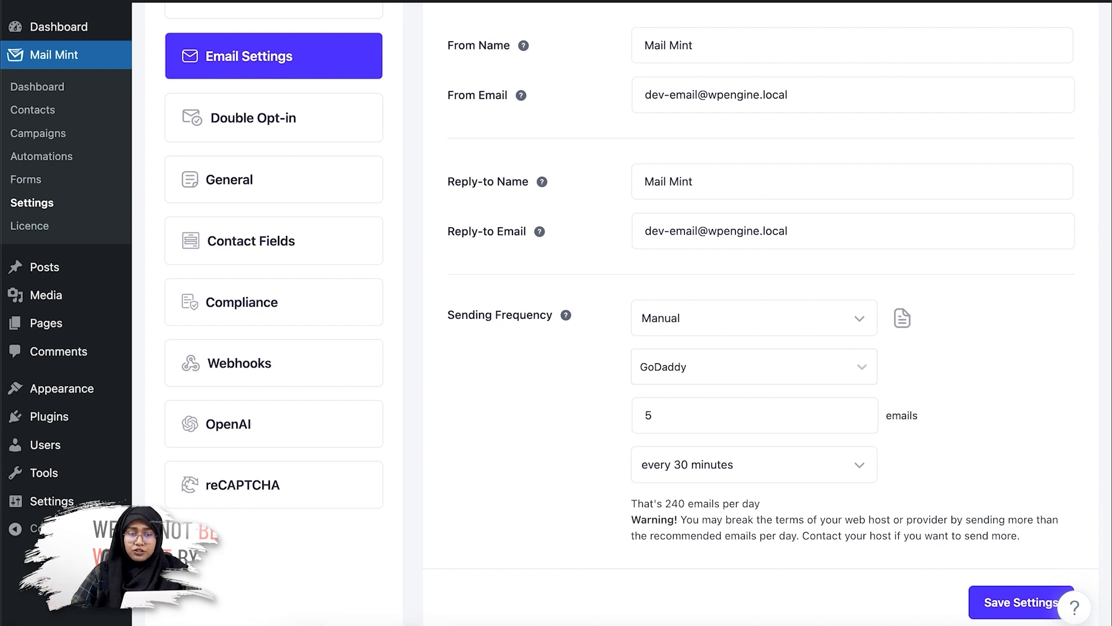
{"action": "left_click", "coordinate": [901, 317]}
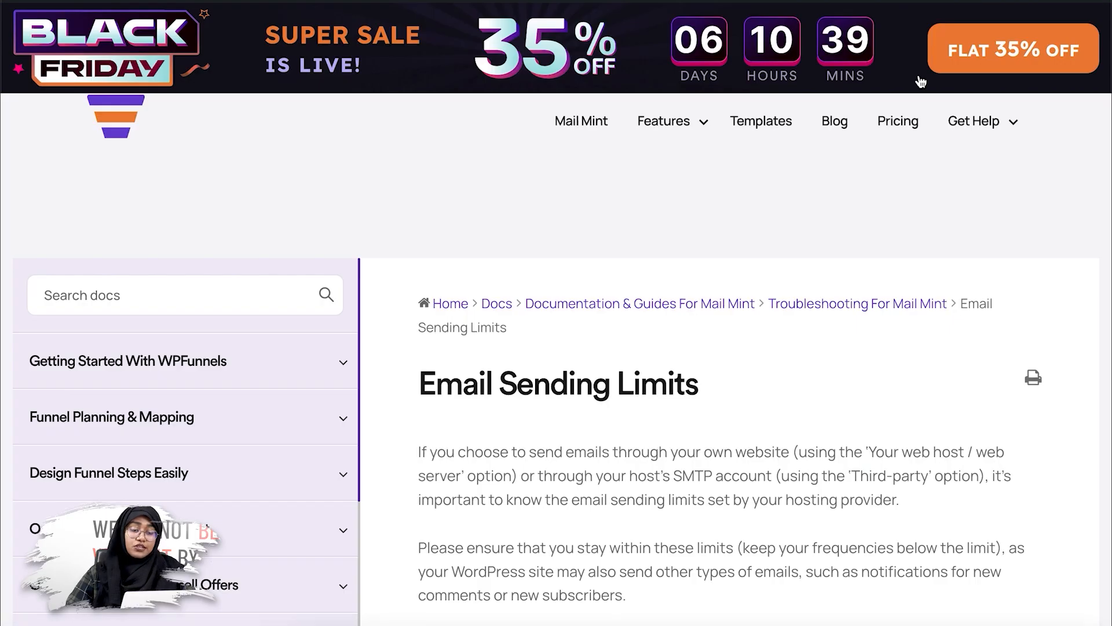
{"action": "scroll", "scroll_direction": "down", "scroll_amount": 3}
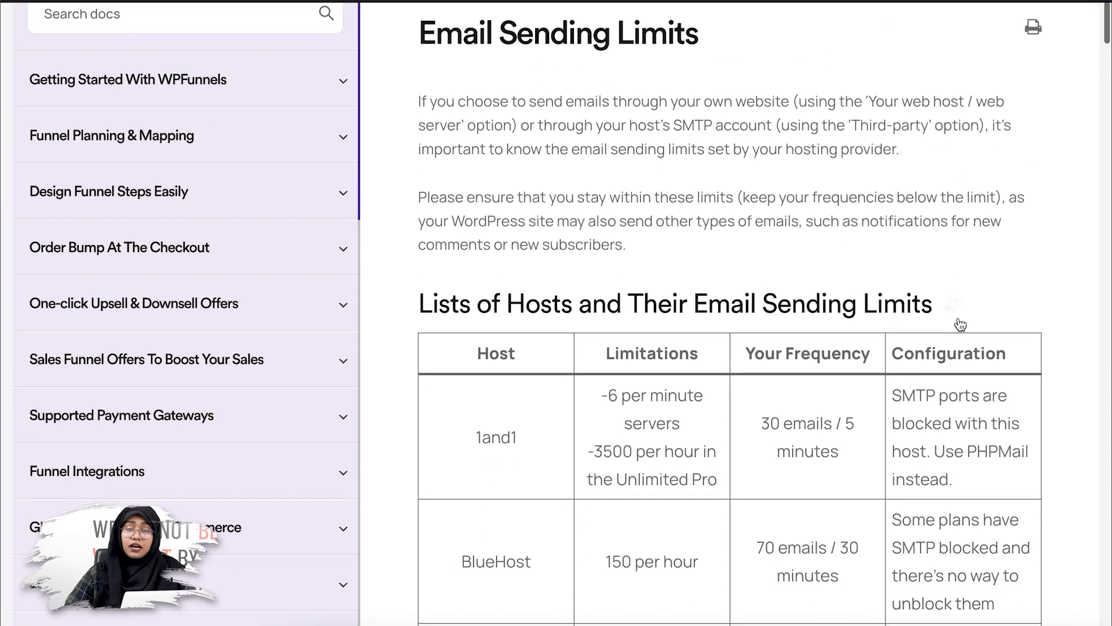
{"action": "mouse_move", "coordinate": [957, 323]}
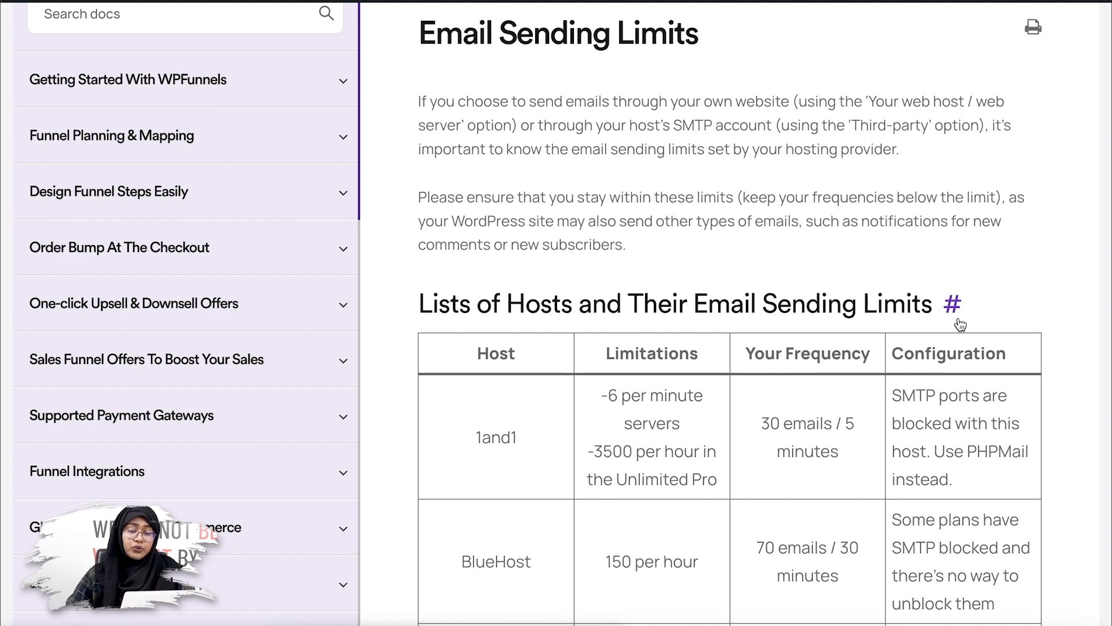
{"action": "scroll", "scroll_direction": "down", "scroll_amount": 3}
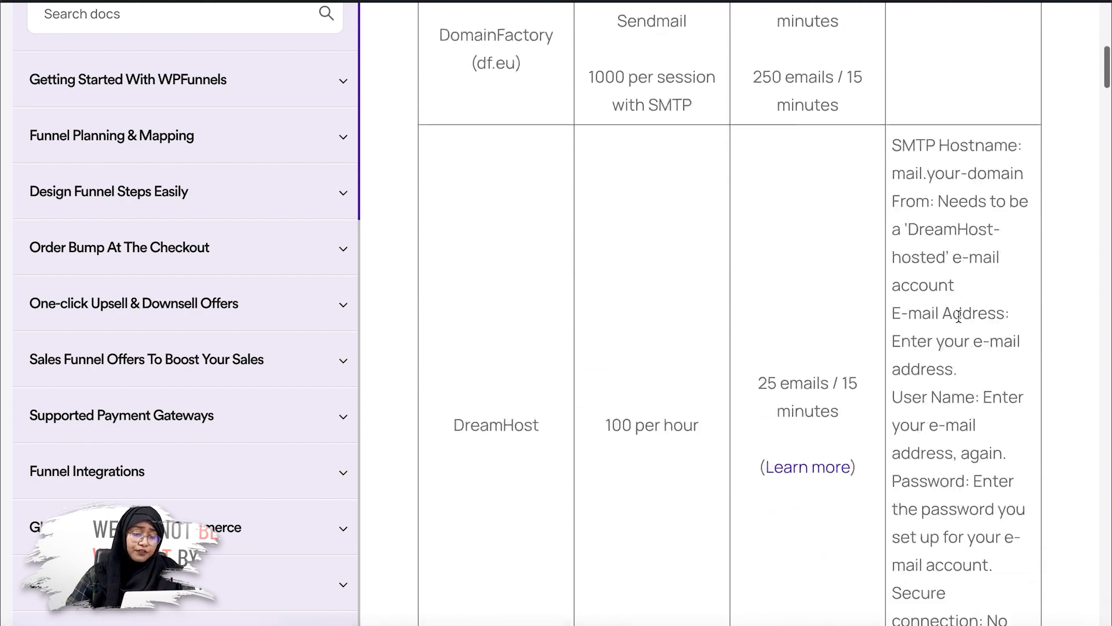
{"action": "scroll", "scroll_direction": "down", "scroll_amount": 3}
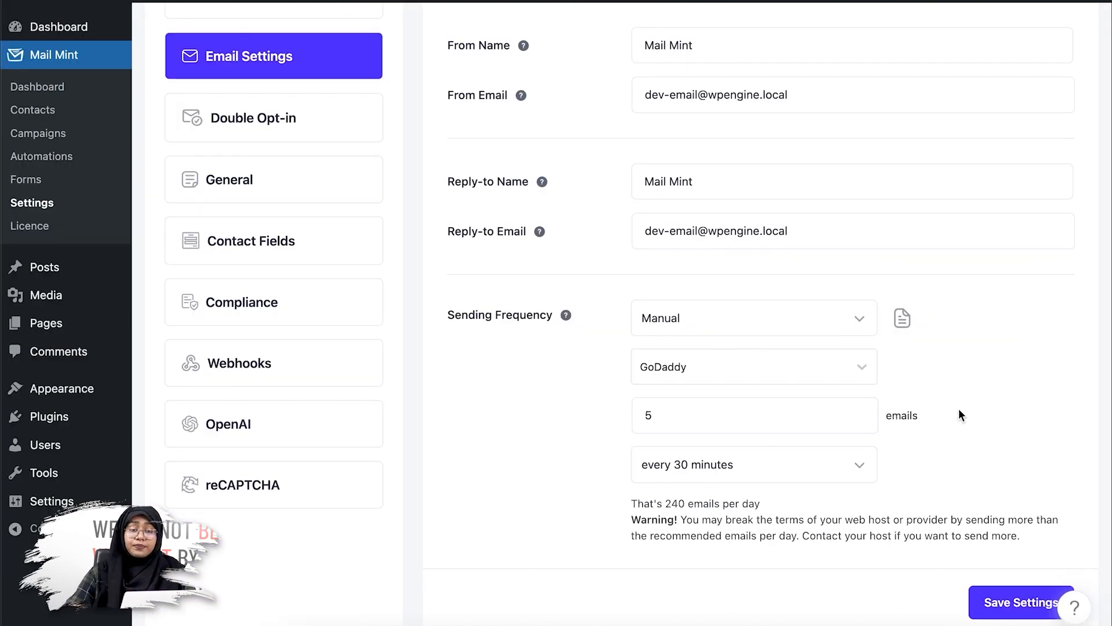
Step: Try the emails-per-interval count at 4, 3, 5 and 6, ending back on 5 (240 daily)
{"action": "left_click", "coordinate": [901, 317]}
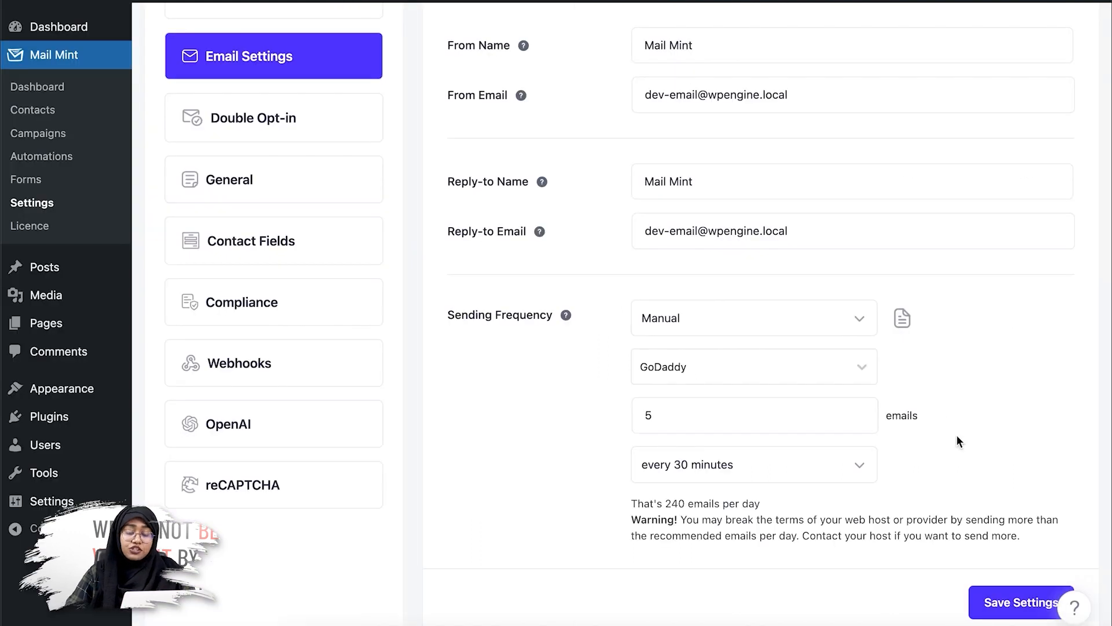
{"action": "left_click", "coordinate": [858, 422]}
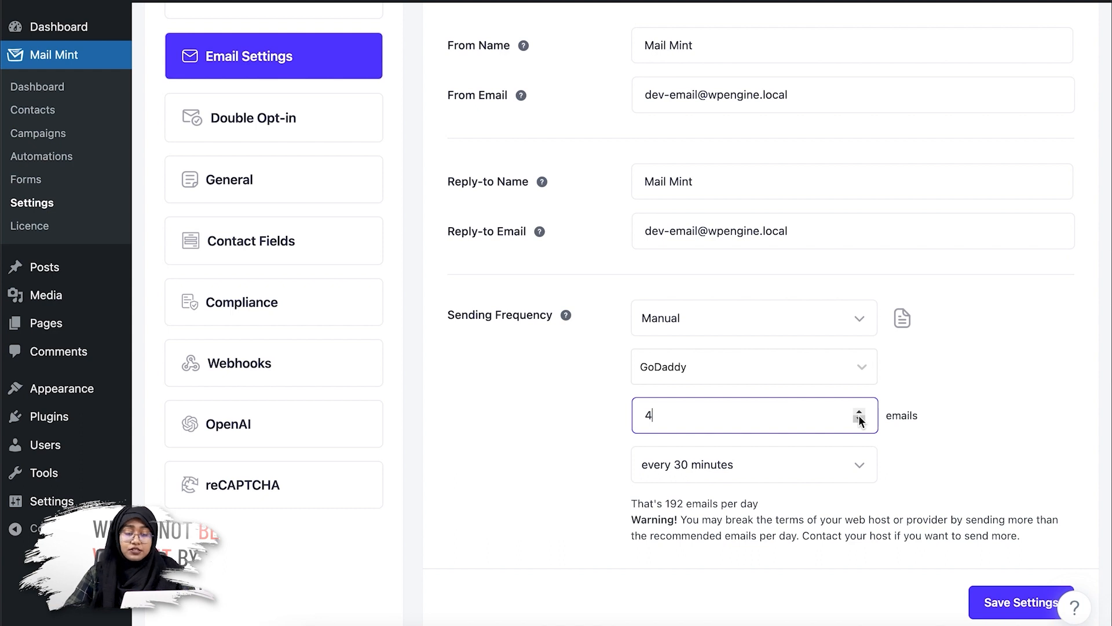
{"action": "left_click", "coordinate": [858, 420]}
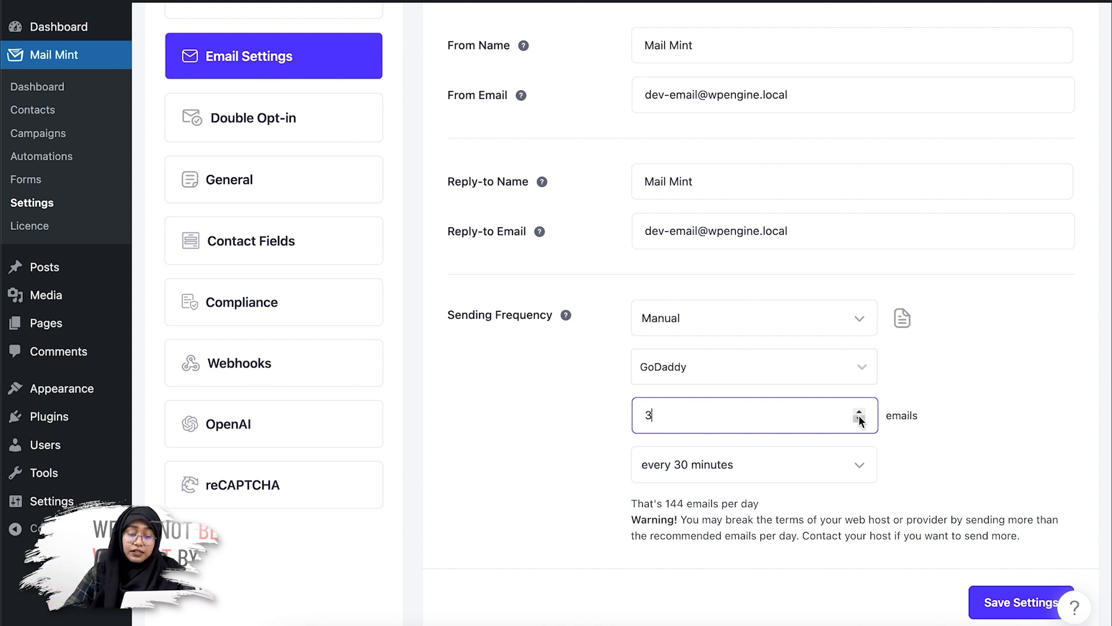
{"action": "left_click", "coordinate": [857, 410]}
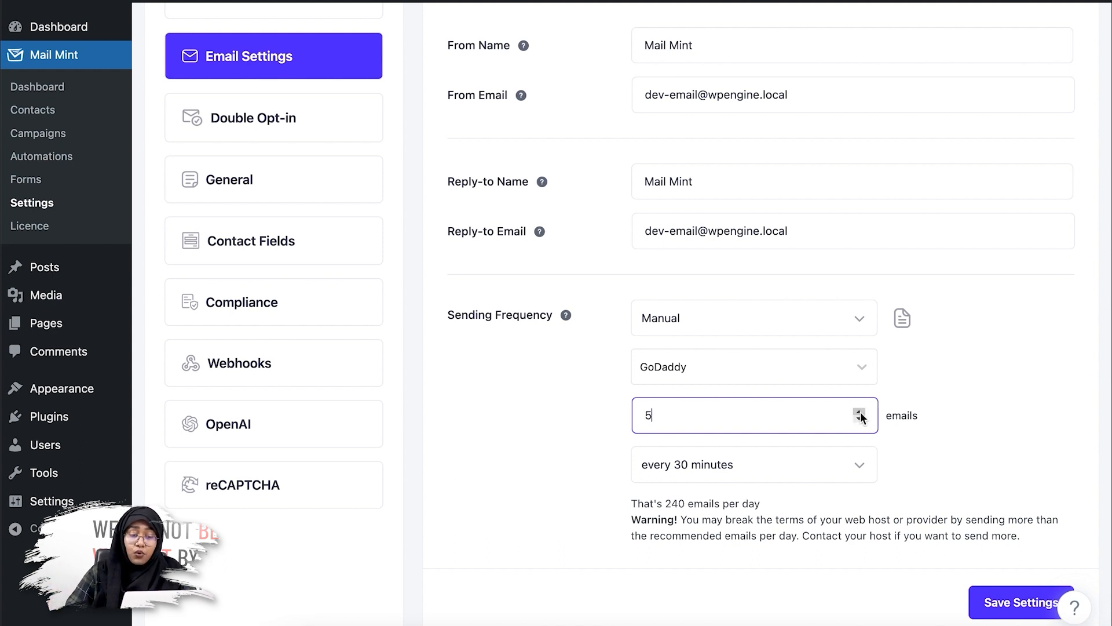
{"action": "left_click", "coordinate": [859, 410]}
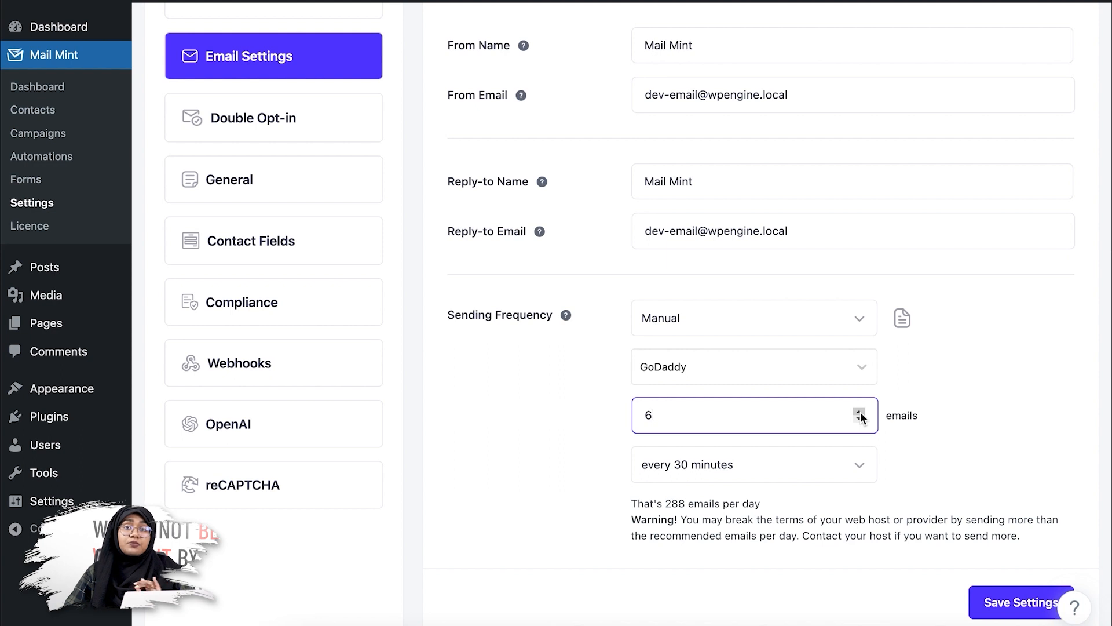
{"action": "mouse_move", "coordinate": [681, 530]}
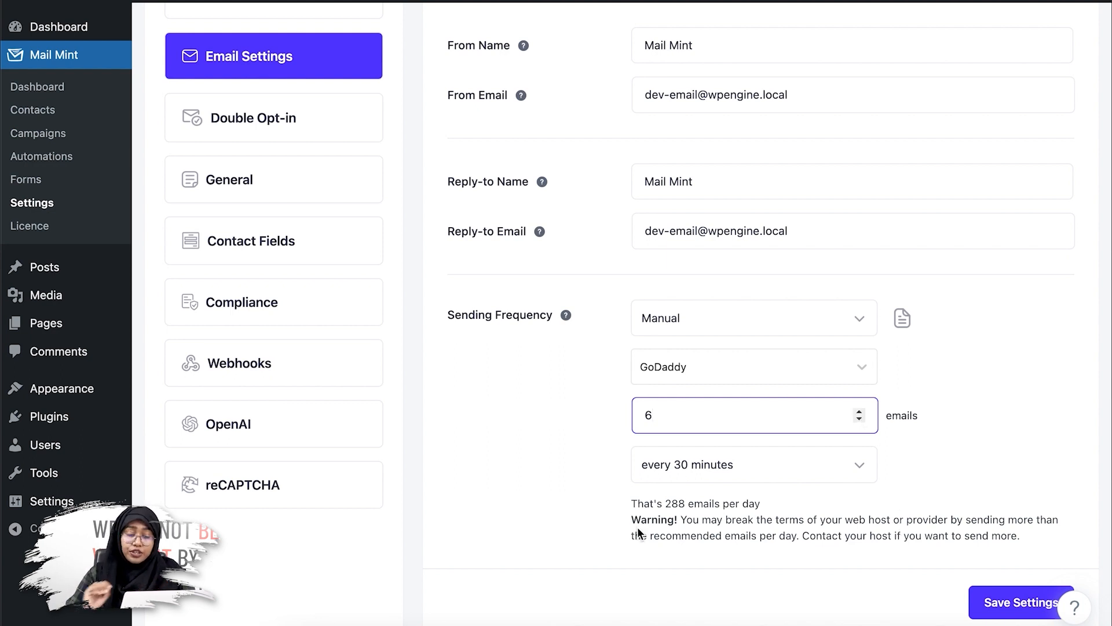
{"action": "mouse_move", "coordinate": [606, 533]}
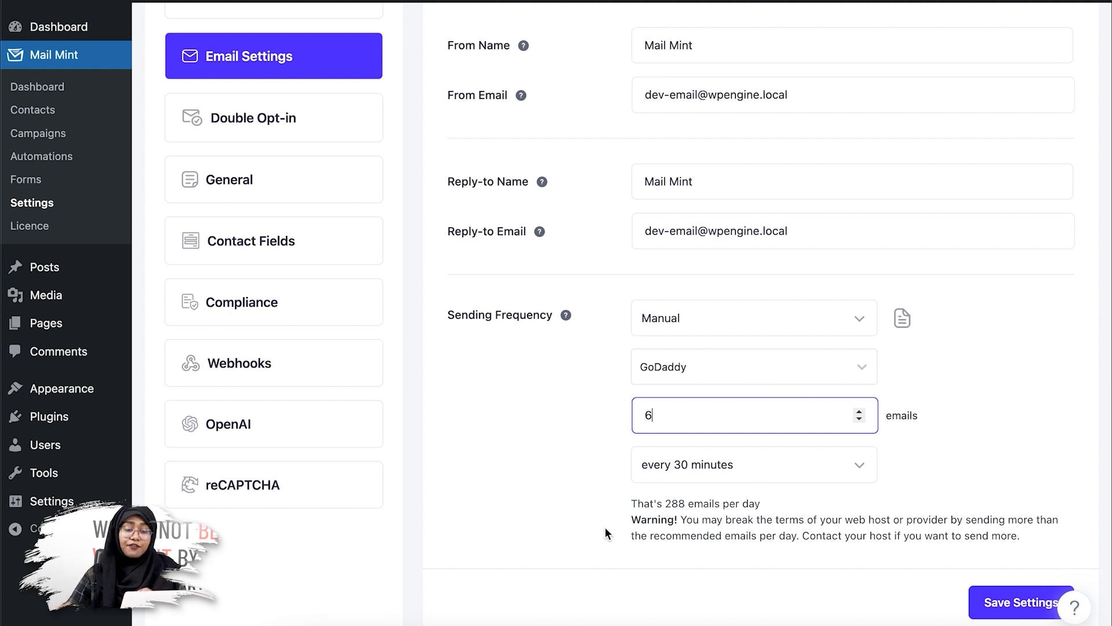
{"action": "left_click", "coordinate": [858, 422]}
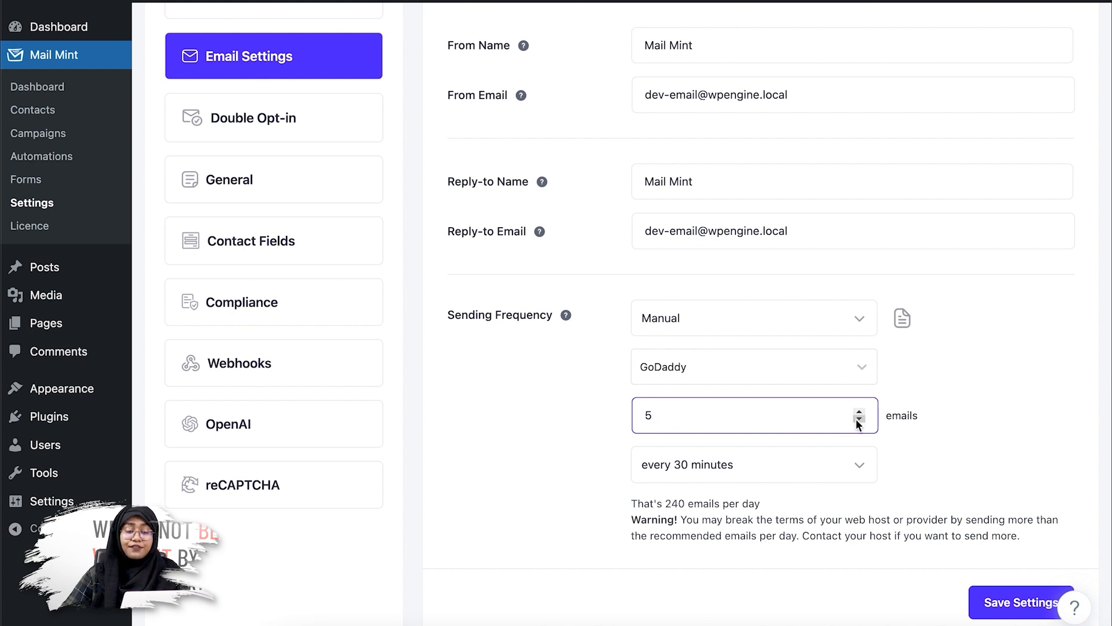
Step: Save the email settings at GoDaddy manual frequency, 5 emails every 30 minutes, 240 per day
{"action": "scroll", "scroll_direction": "down", "scroll_amount": 3}
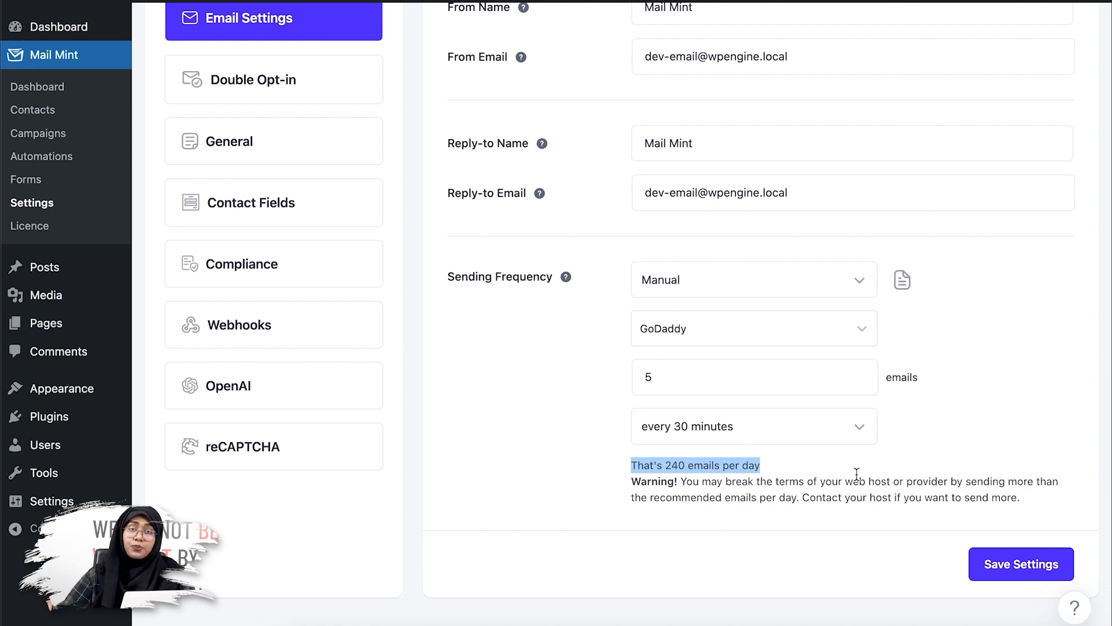
{"action": "left_click", "coordinate": [901, 279]}
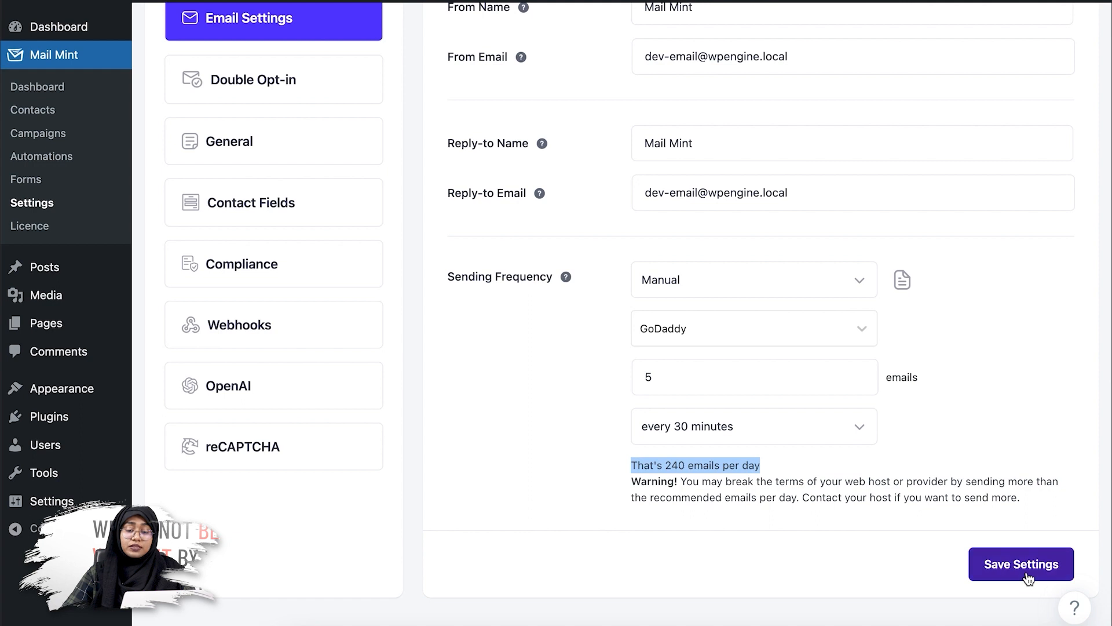
{"action": "left_click", "coordinate": [1020, 564]}
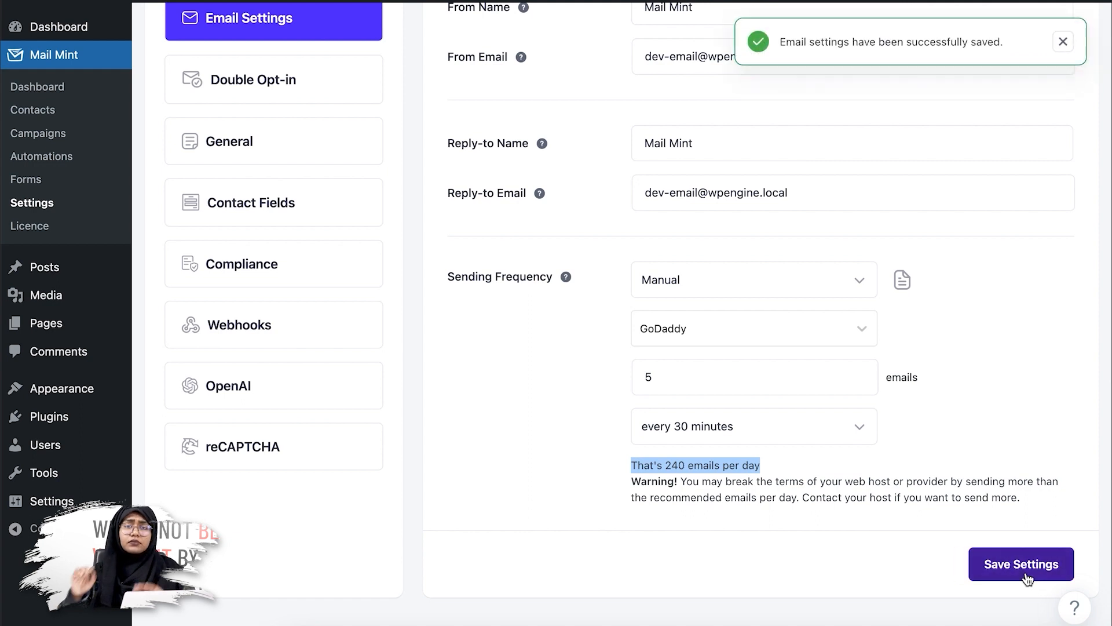